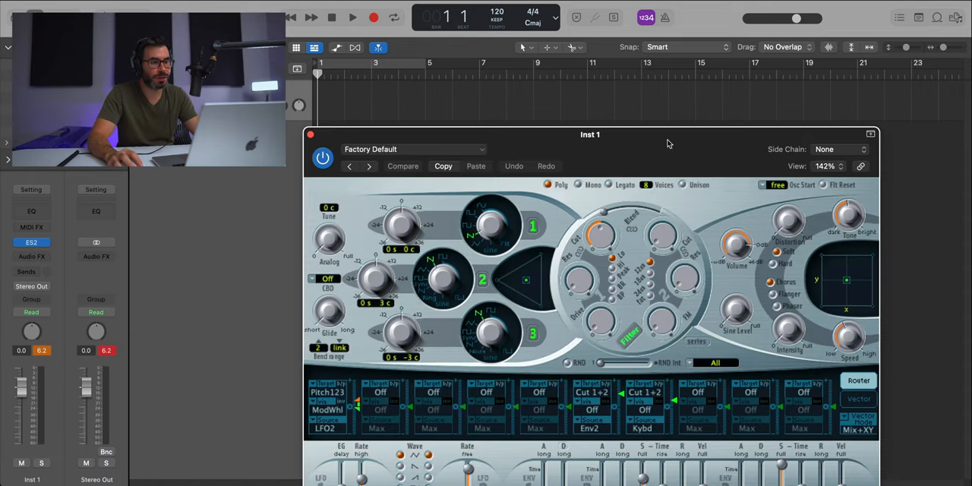
Move the ES2 window up and switch off an extra oscillator so only oscillator 1 sounds.
{"action": "left_click_drag", "start_coordinate": [589, 133], "coordinate": [498, 17]}
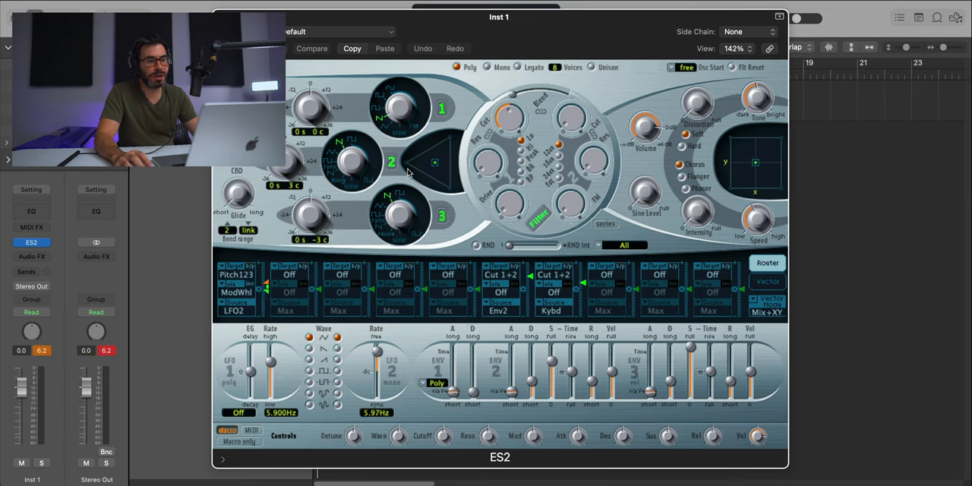
{"action": "left_click", "coordinate": [312, 48]}
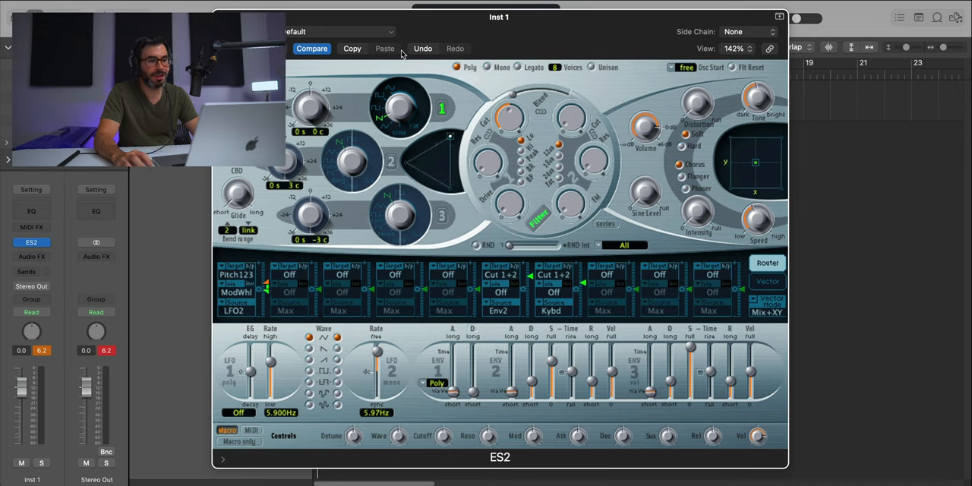
{"action": "mouse_move", "coordinate": [377, 127]}
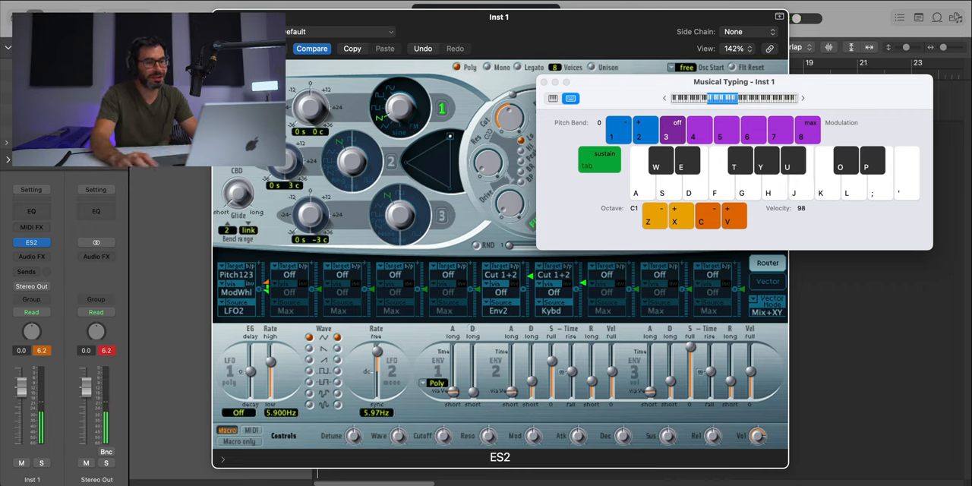
{"action": "left_click_drag", "start_coordinate": [733, 82], "coordinate": [744, 152]}
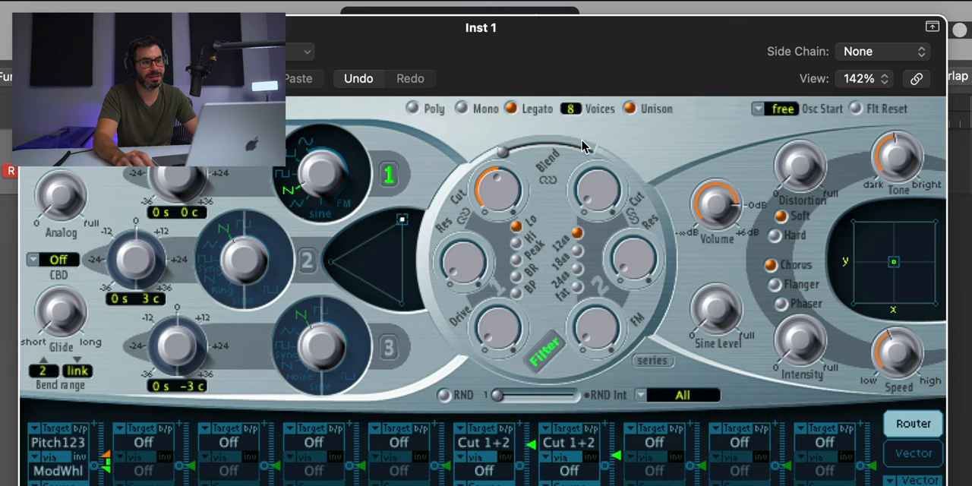
{"action": "mouse_move", "coordinate": [600, 114]}
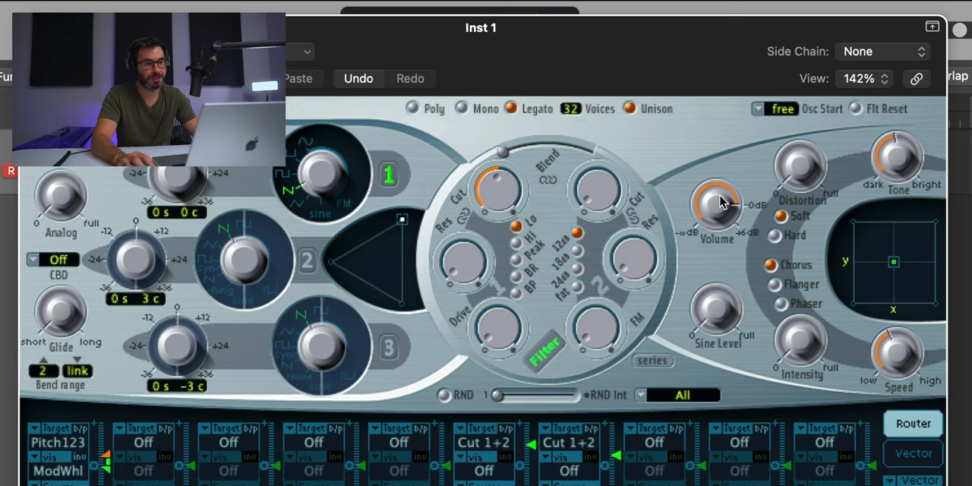
{"action": "mouse_move", "coordinate": [726, 234]}
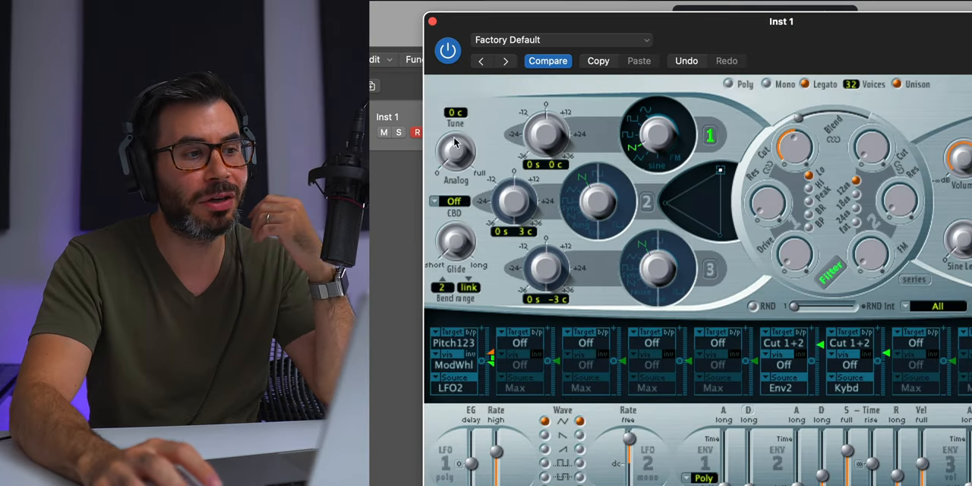
{"action": "mouse_move", "coordinate": [458, 159]}
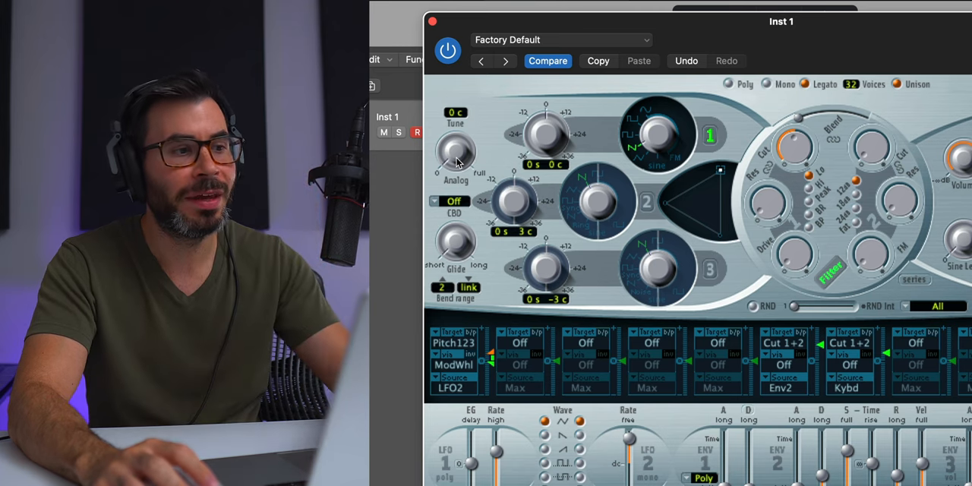
{"action": "mouse_move", "coordinate": [793, 130]}
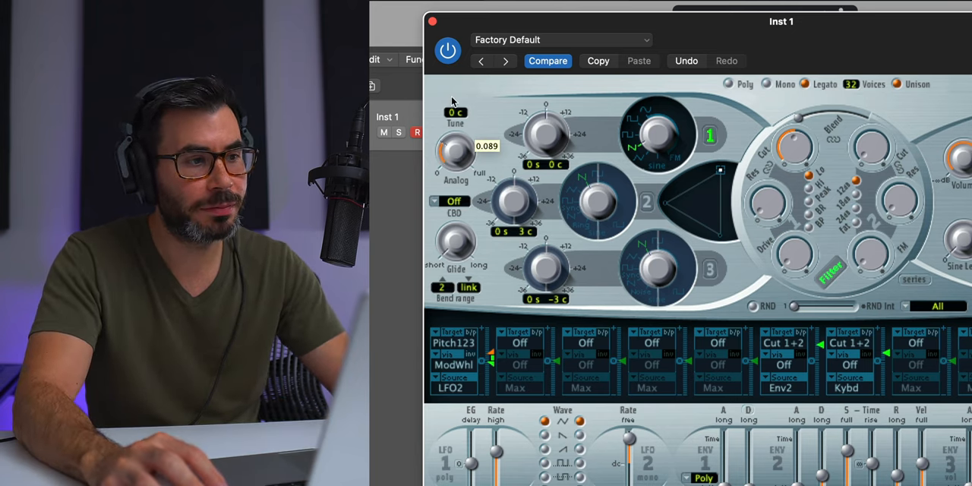
{"action": "mouse_move", "coordinate": [437, 31]}
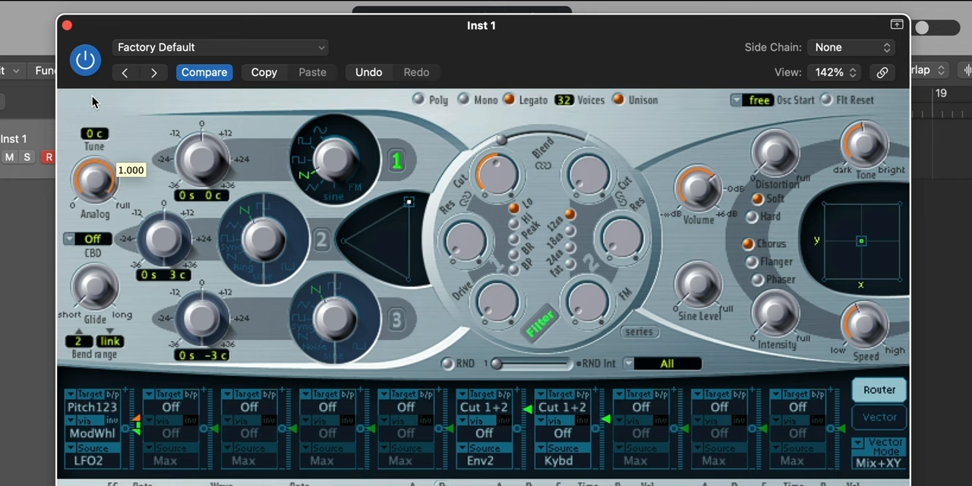
{"action": "mouse_move", "coordinate": [97, 101]}
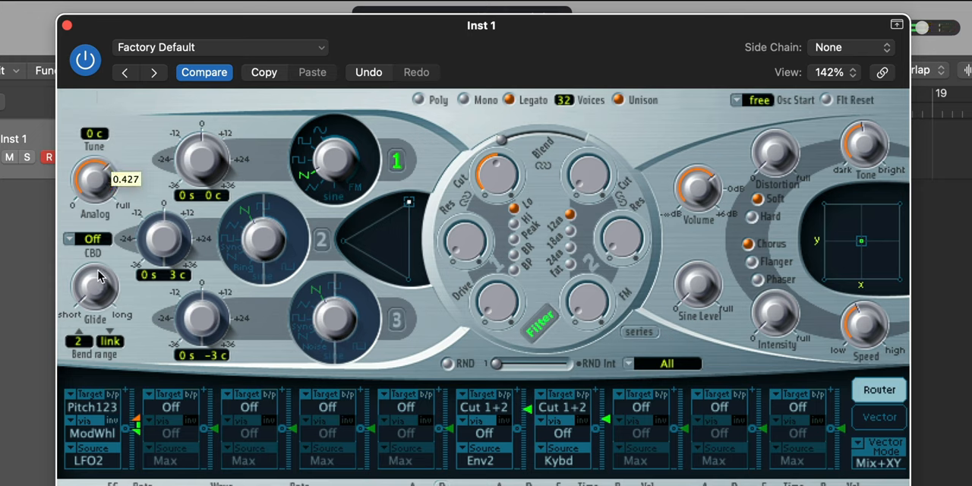
{"action": "mouse_move", "coordinate": [568, 111]}
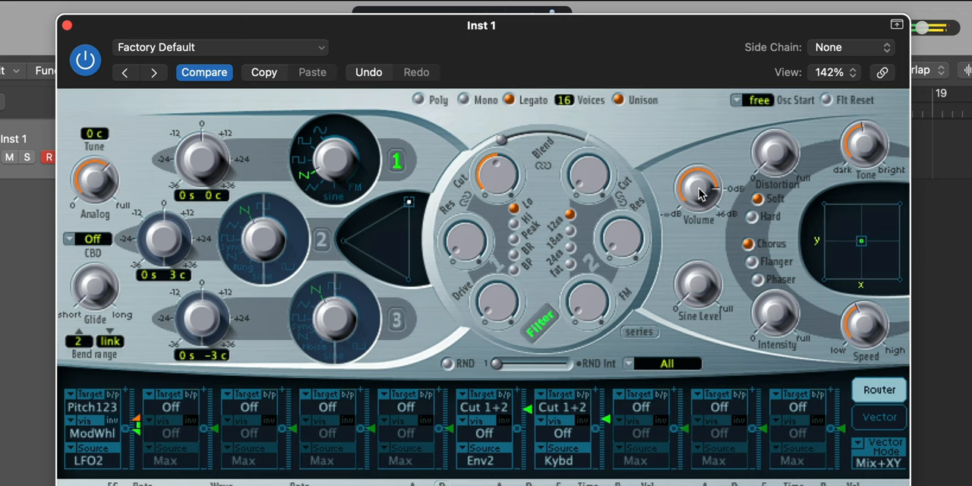
{"action": "mouse_move", "coordinate": [699, 195]}
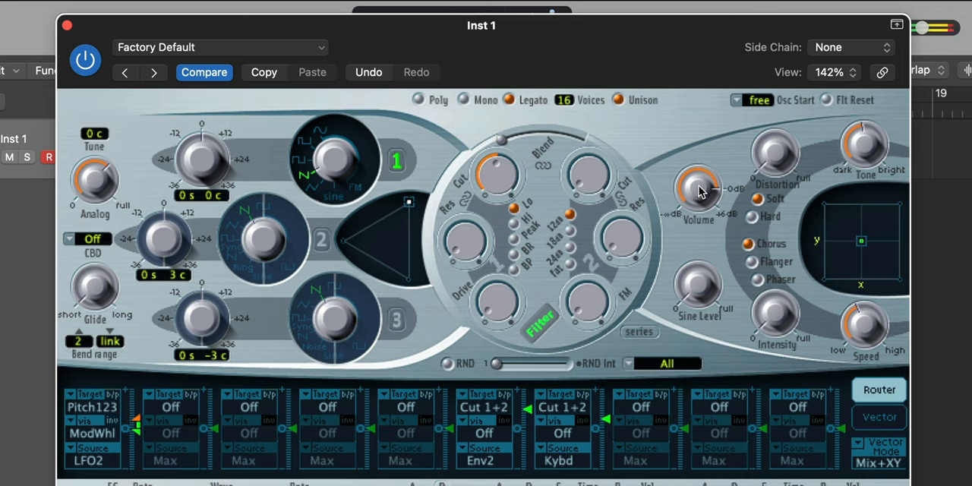
{"action": "mouse_move", "coordinate": [700, 211]}
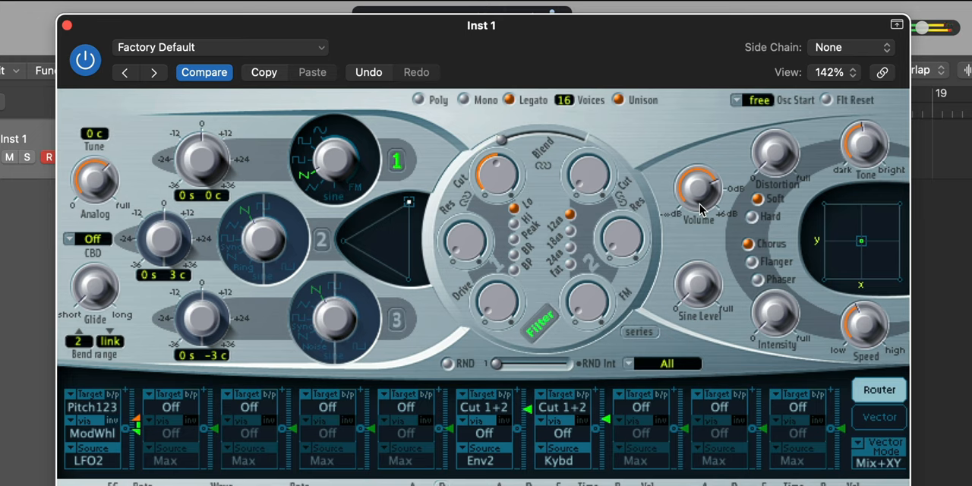
{"action": "mouse_move", "coordinate": [665, 185]}
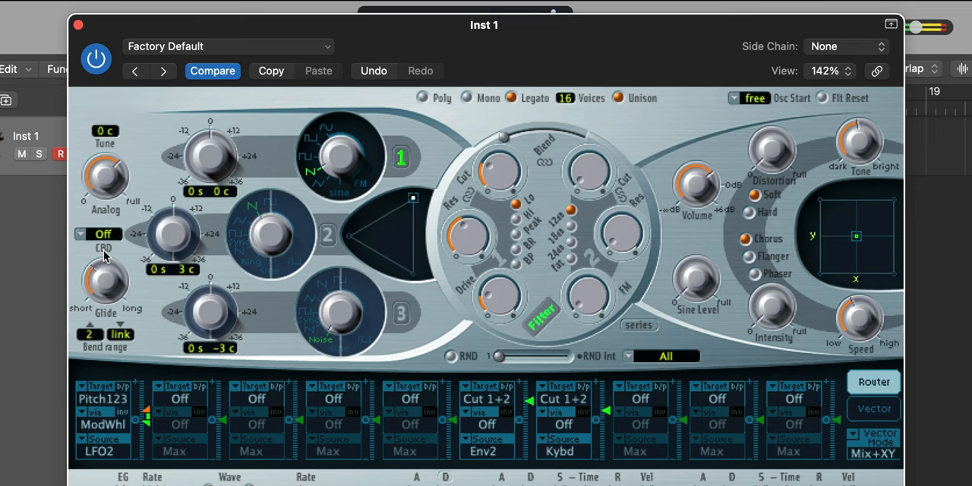
{"action": "mouse_move", "coordinate": [697, 196]}
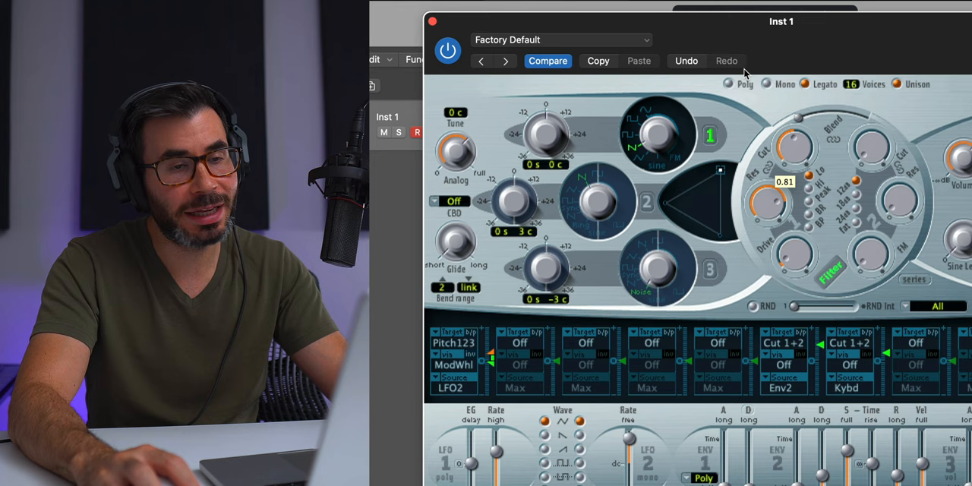
Set the filter Res knob to about 0.81.
{"action": "left_click_drag", "start_coordinate": [767, 185], "coordinate": [767, 212]}
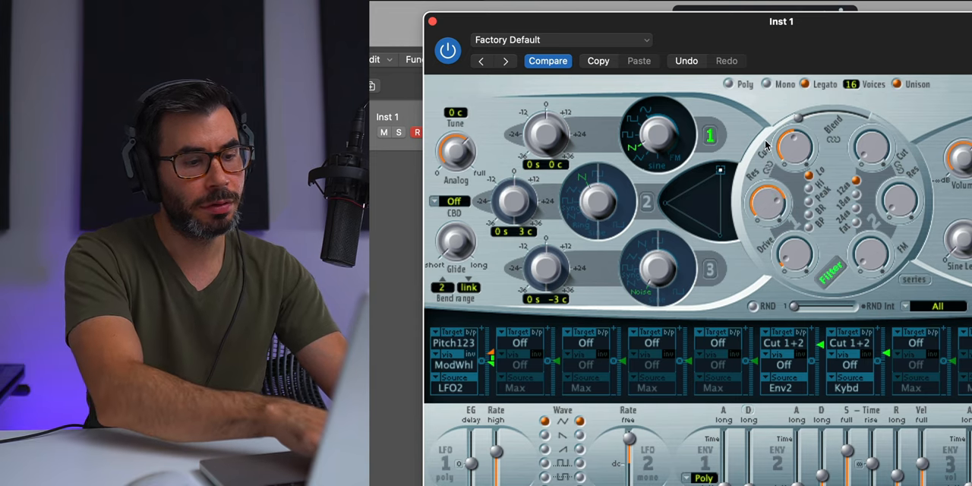
{"action": "mouse_move", "coordinate": [732, 84]}
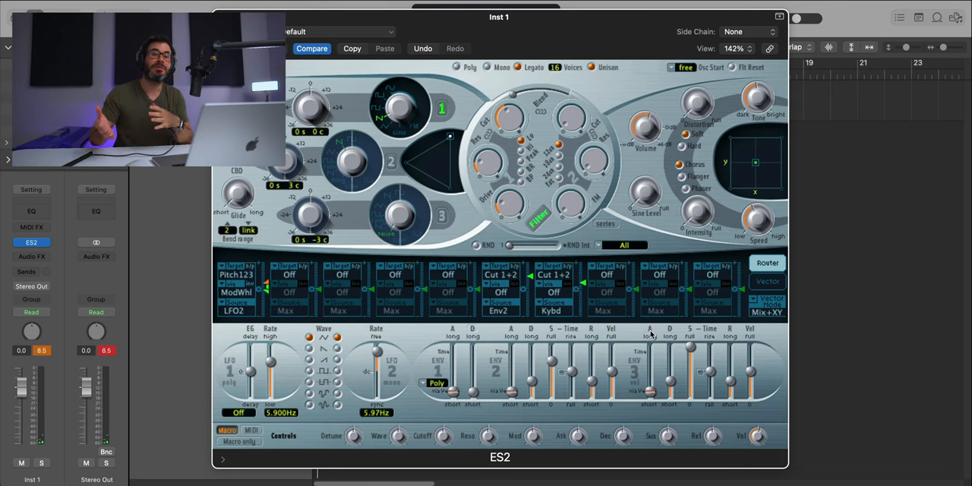
{"action": "mouse_move", "coordinate": [641, 370]}
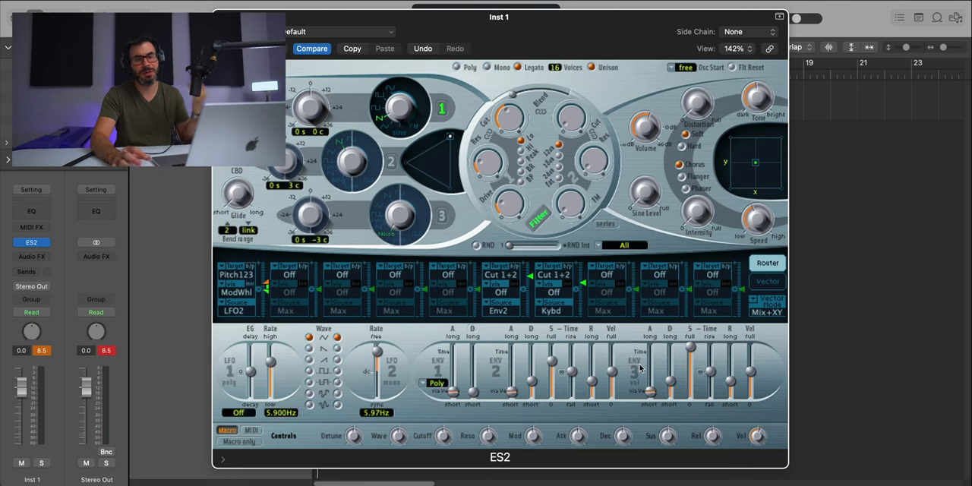